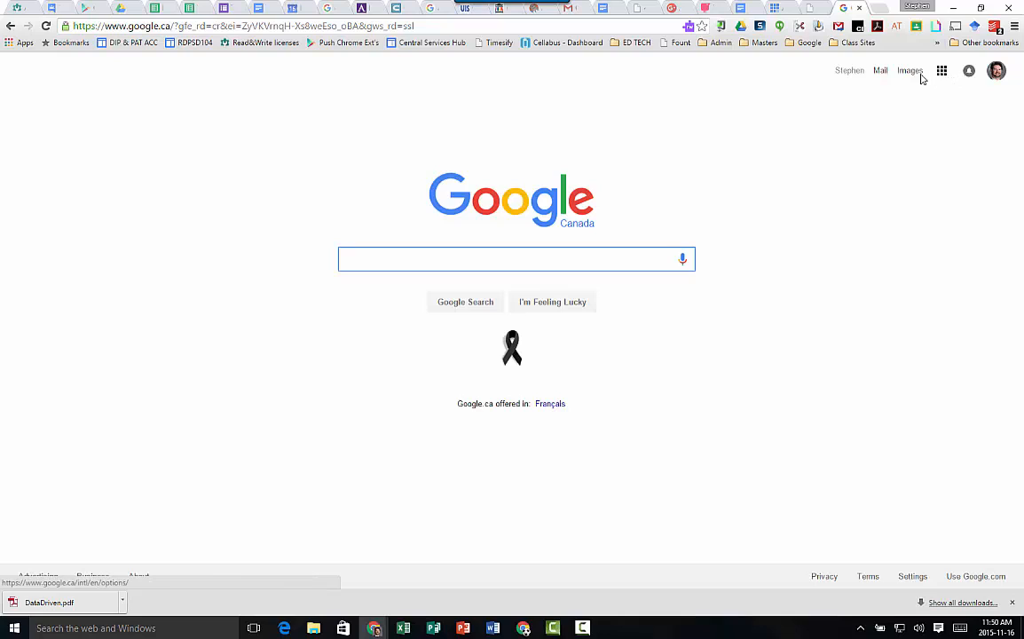
mouse_move(907, 111)
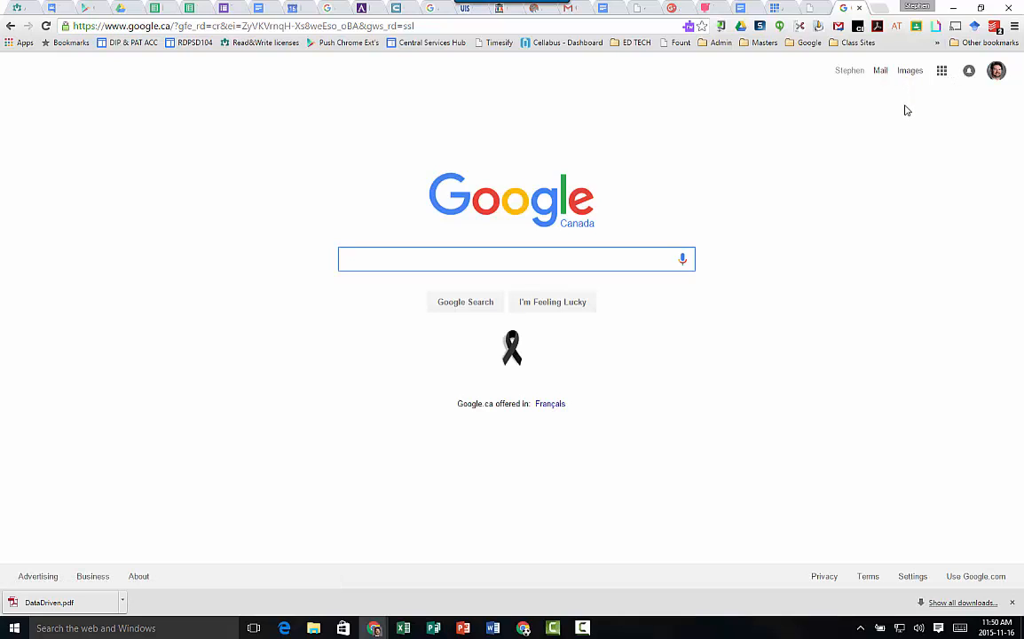
mouse_move(909, 85)
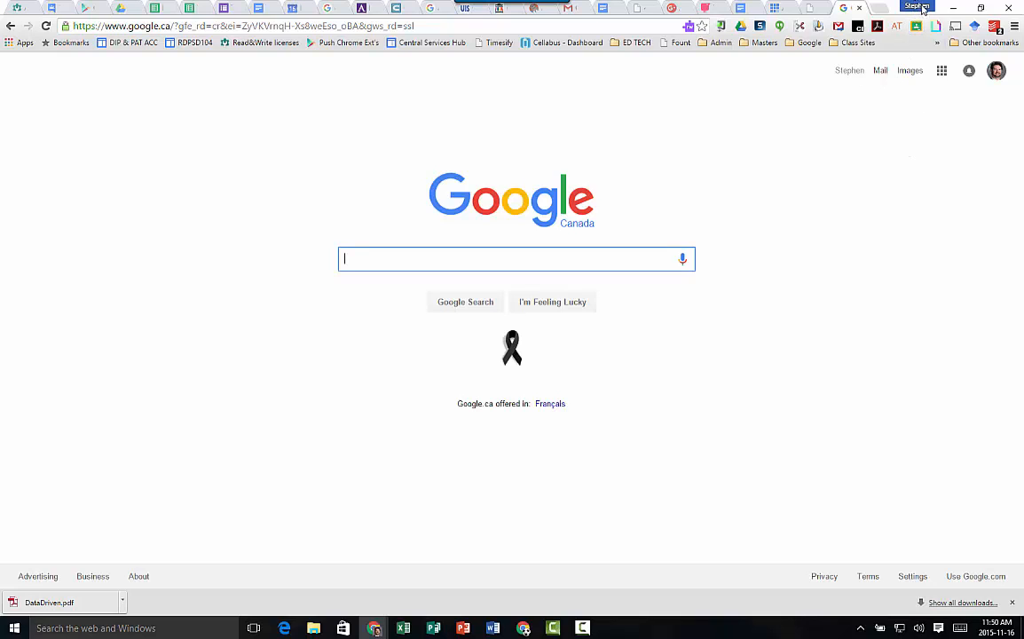
Switch person from the profile menu and launch a window for the Technology profile
click(997, 71)
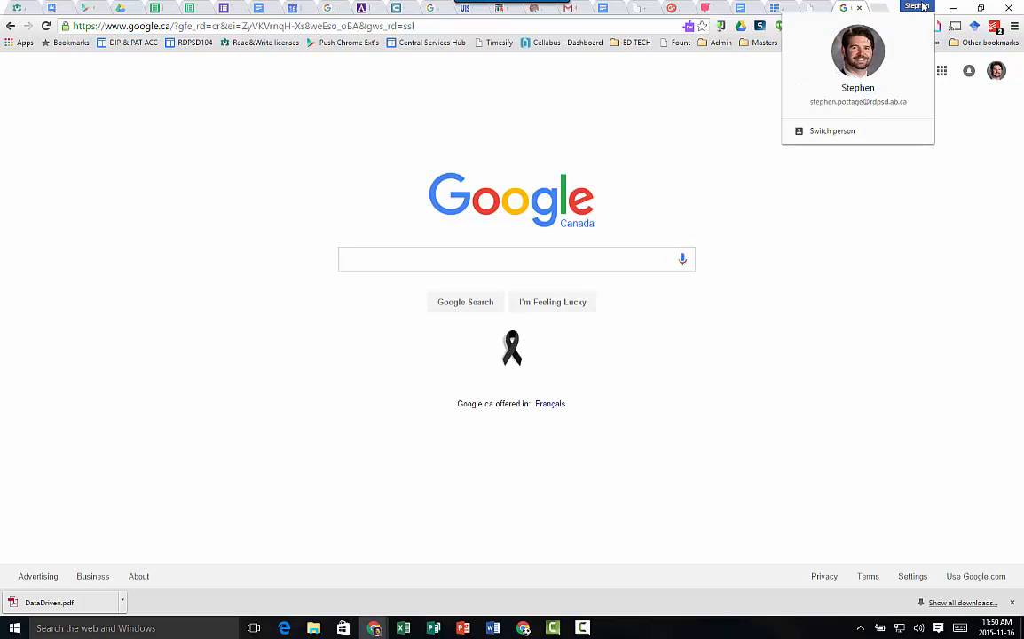
click(516, 259)
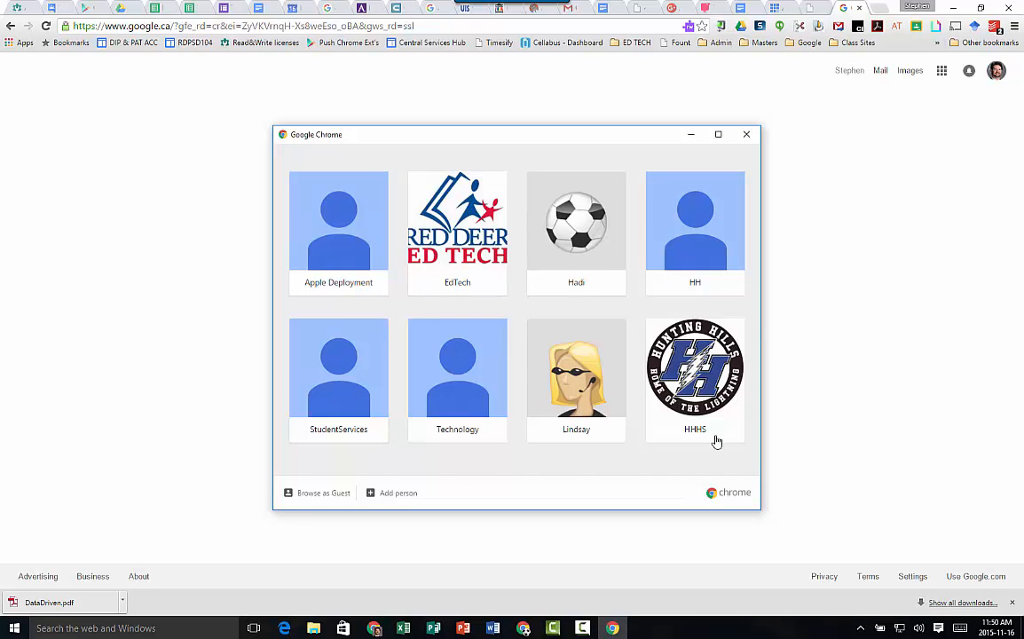
mouse_move(768, 367)
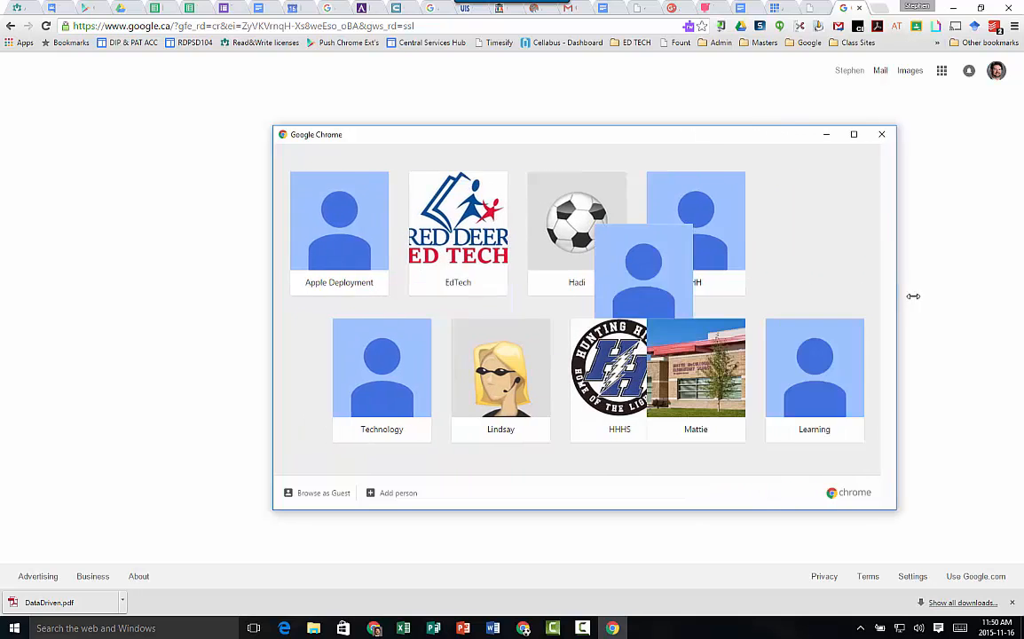
drag(897, 297, 1019, 296)
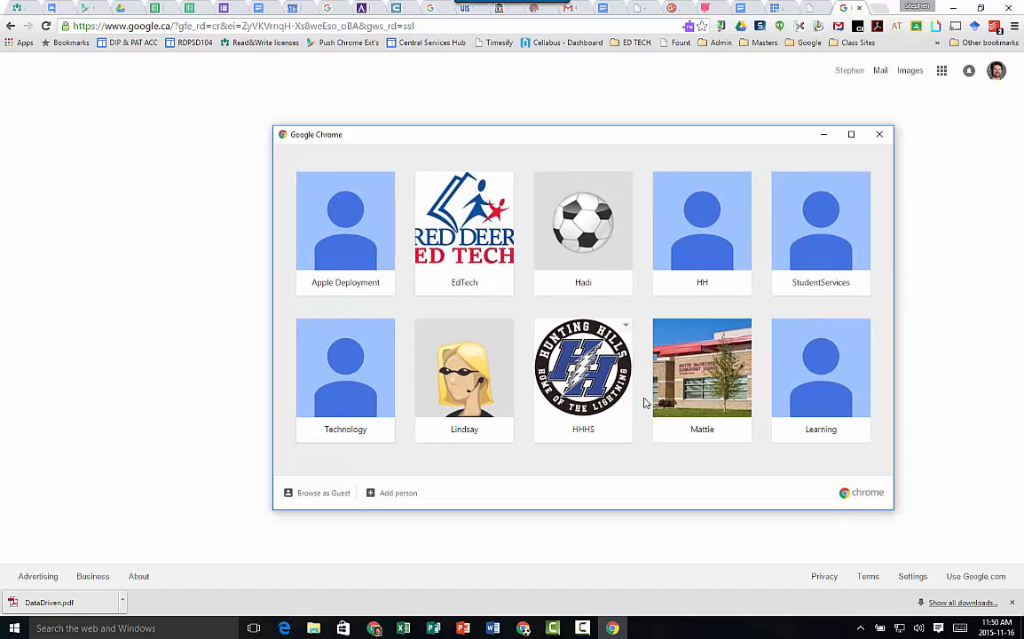
mouse_move(955, 149)
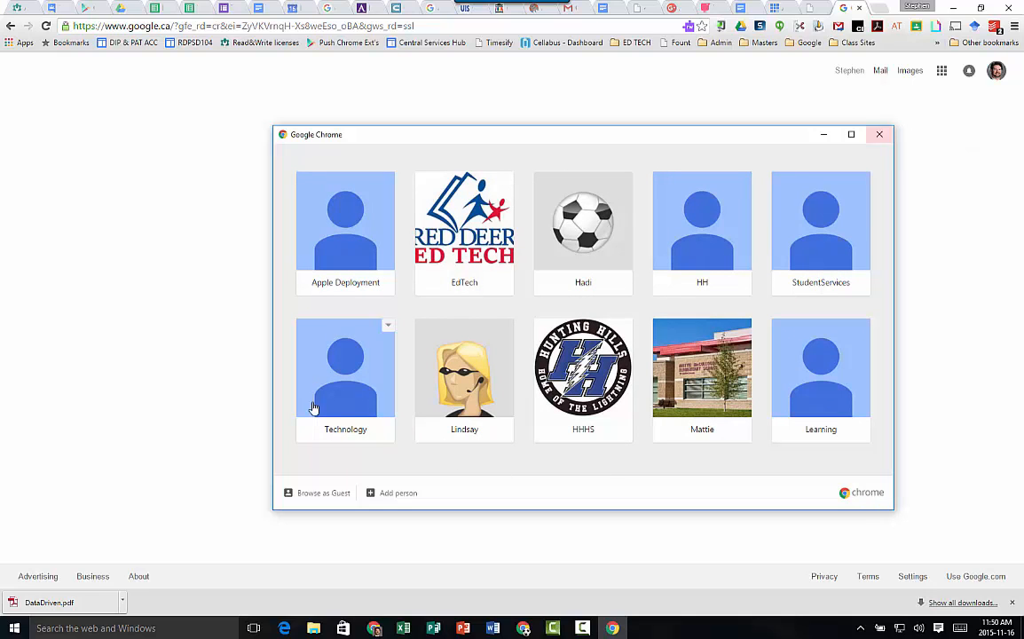
click(345, 366)
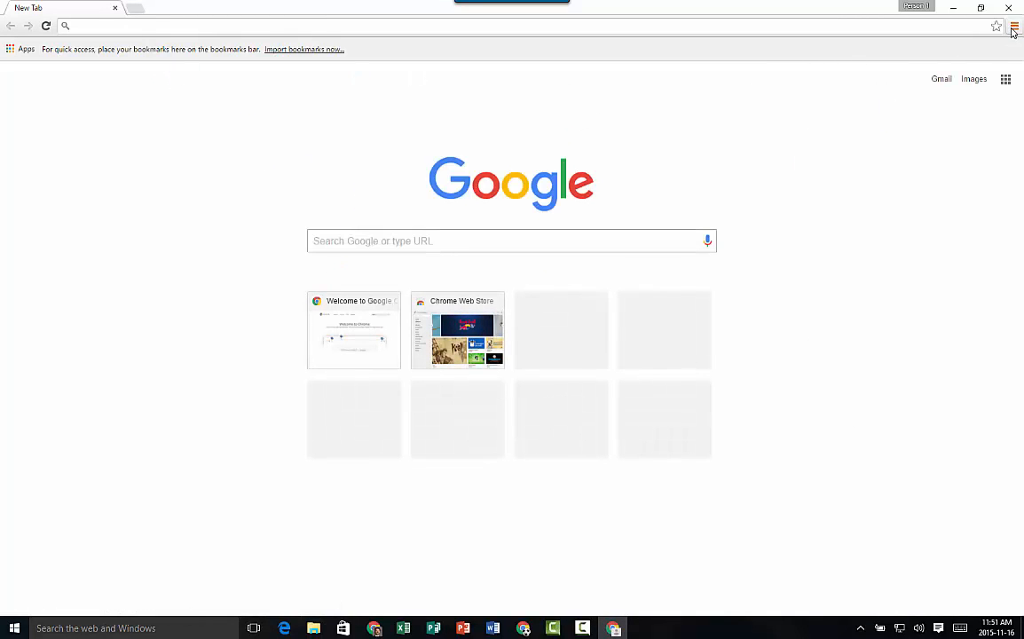
Reach Chrome Settings from the main menu in the new profile window
click(1013, 27)
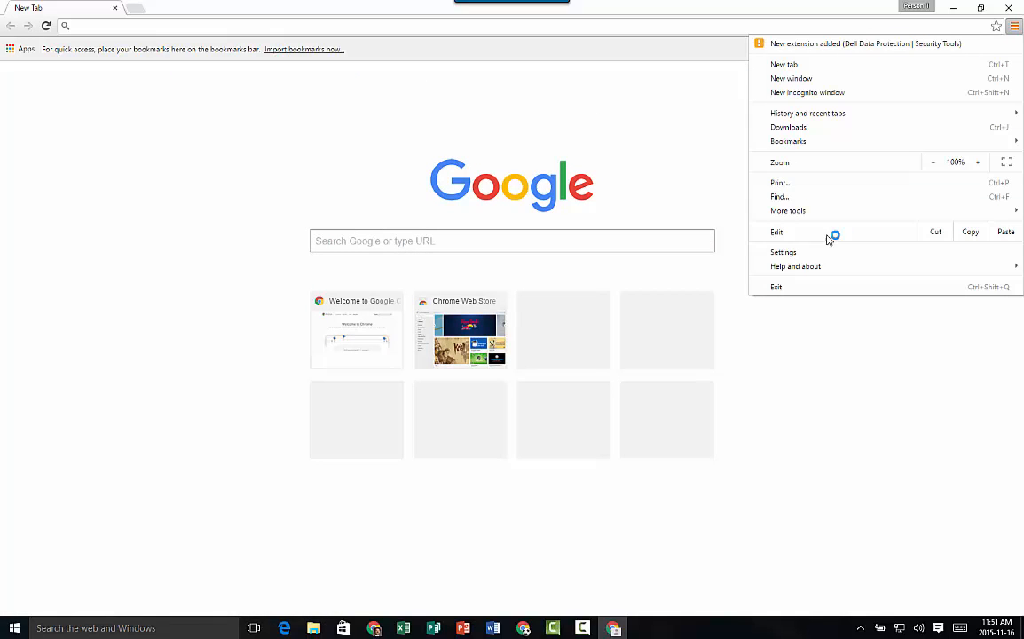
click(783, 252)
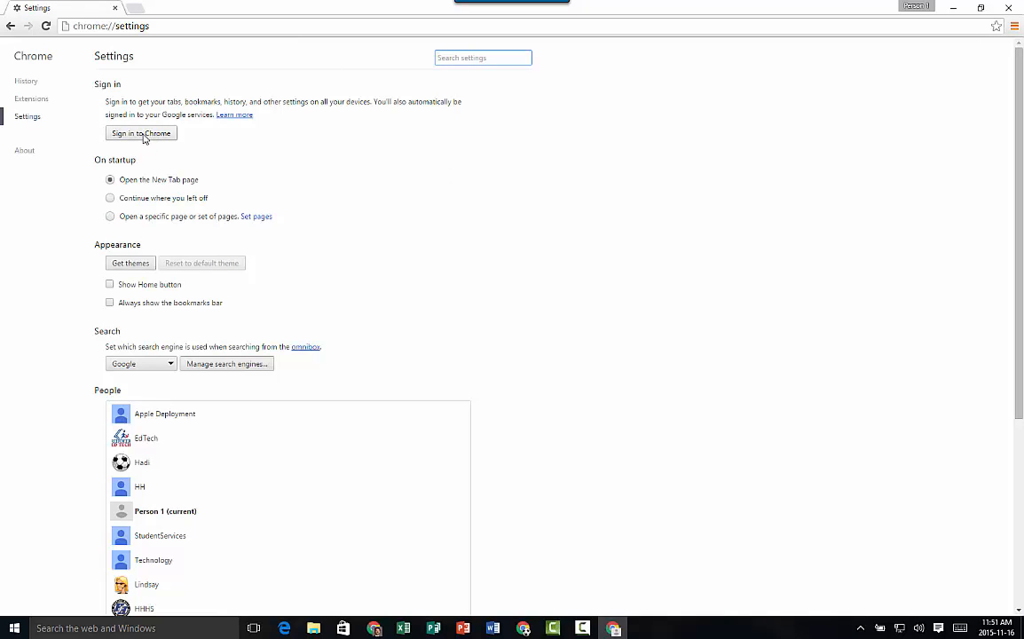
mouse_move(135, 138)
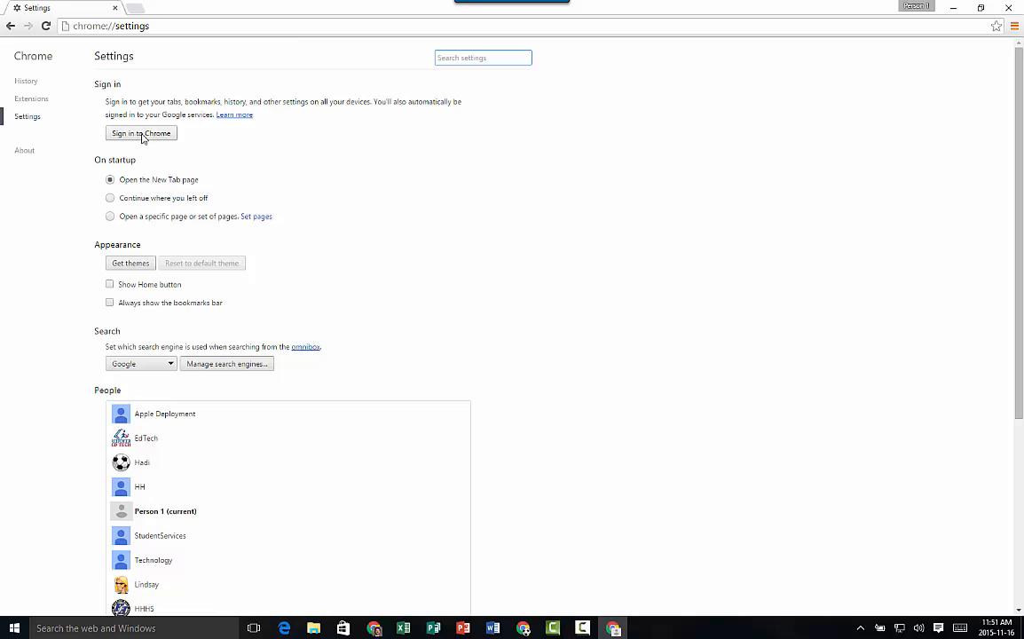
mouse_move(433, 277)
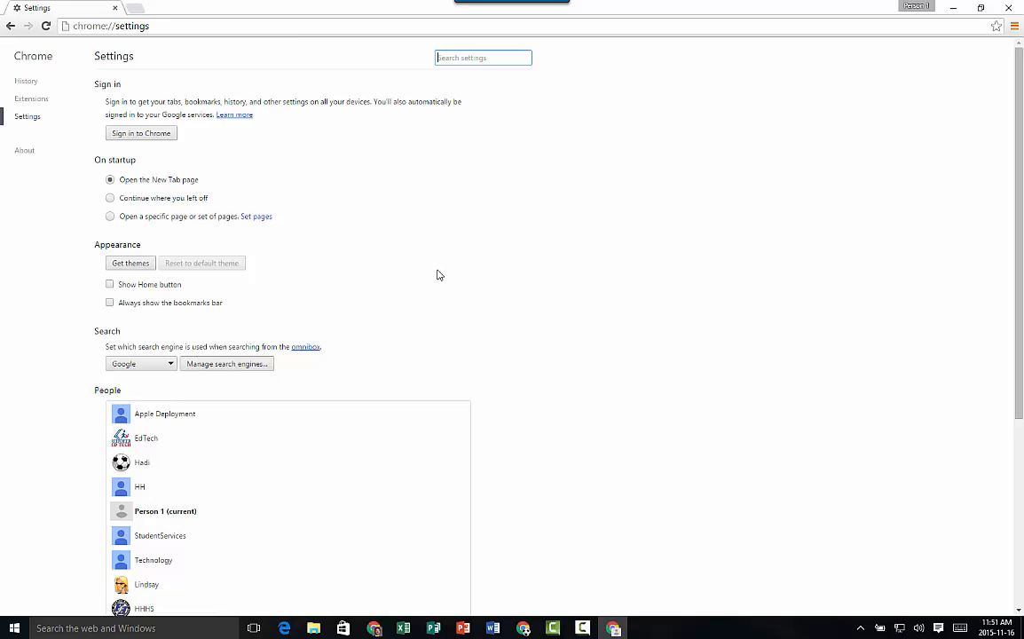
mouse_move(898, 49)
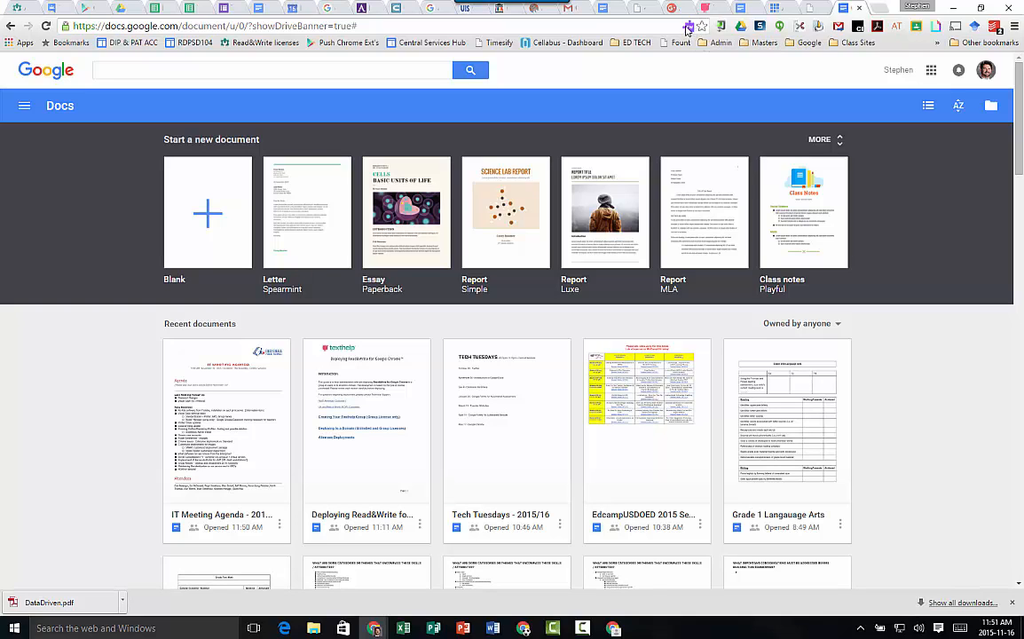
mouse_move(521, 252)
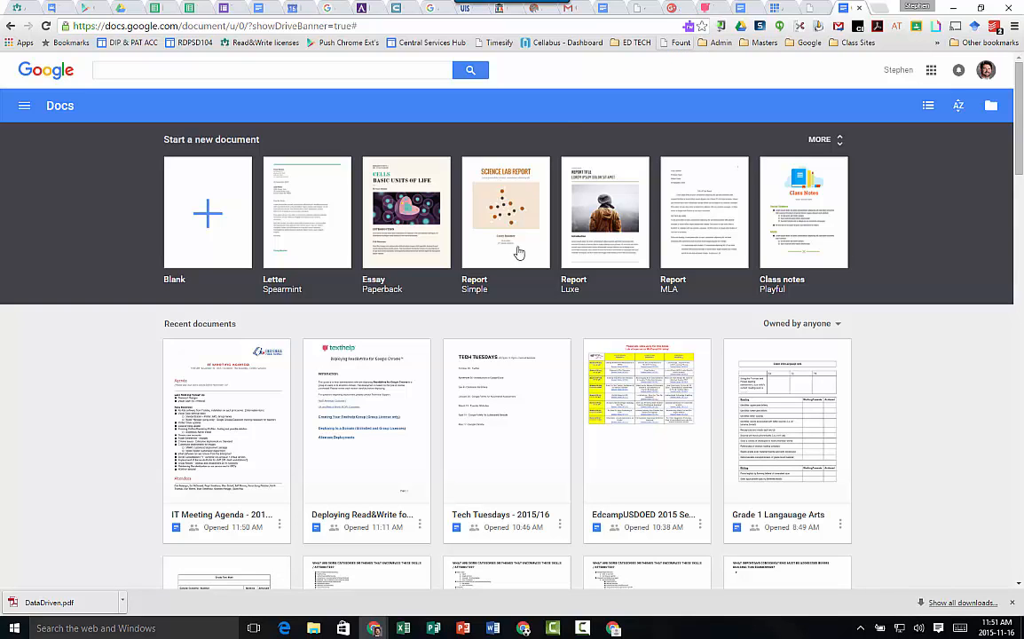